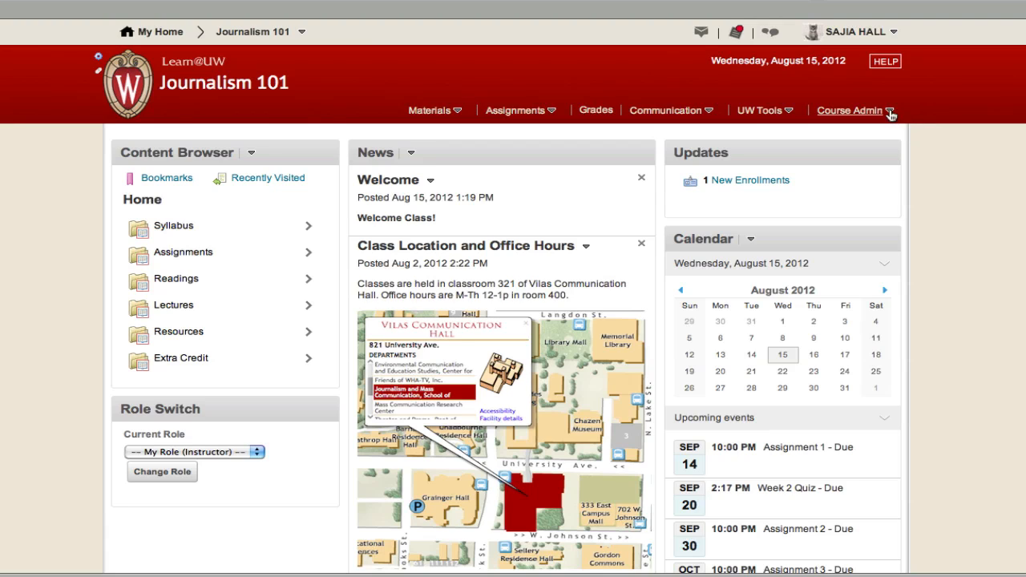
Open Course Builder for Journalism 101 from the Course Admin menu
left_click(850, 110)
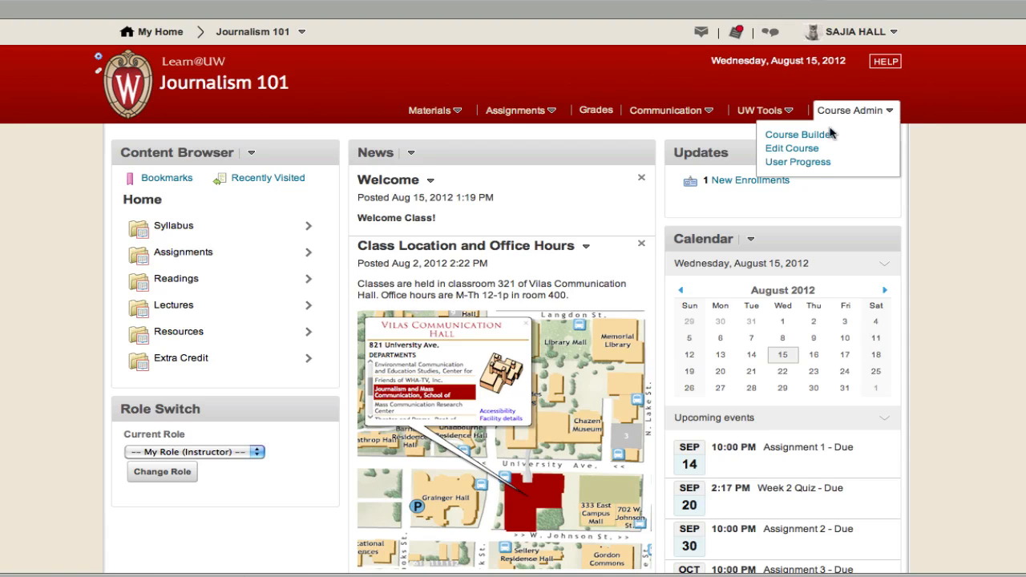
left_click(796, 133)
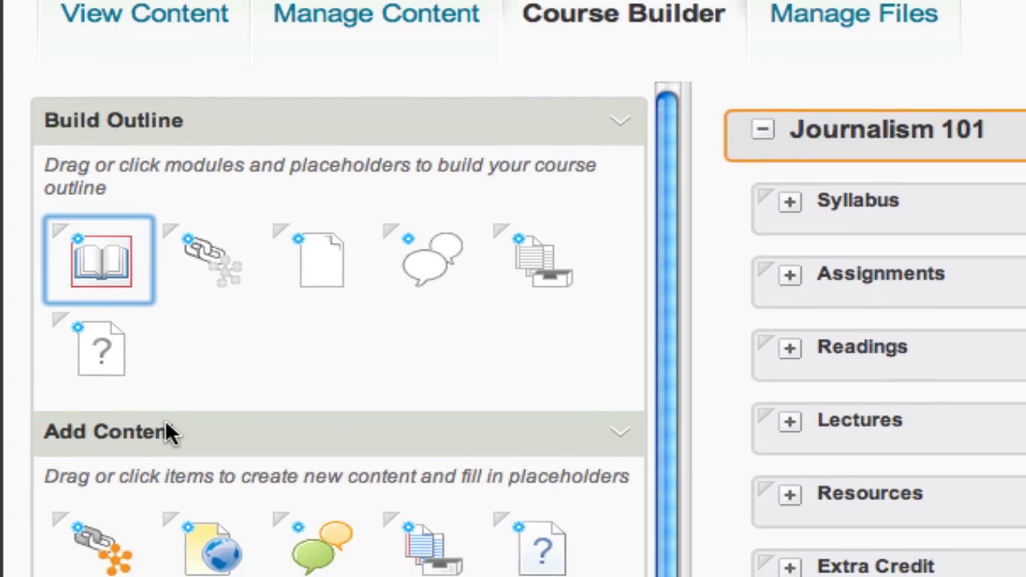
scroll("down", 3)
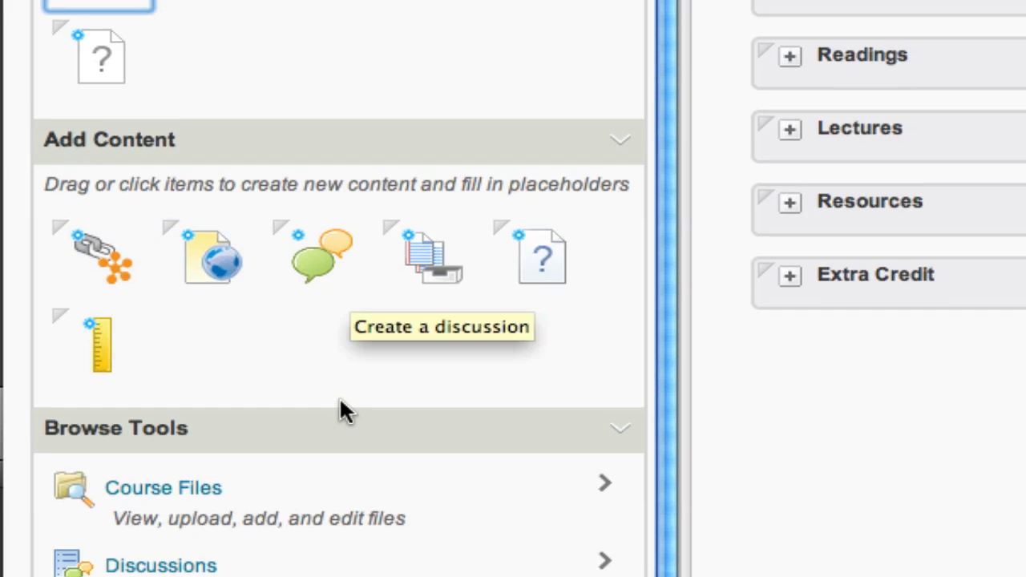
scroll("down", 3)
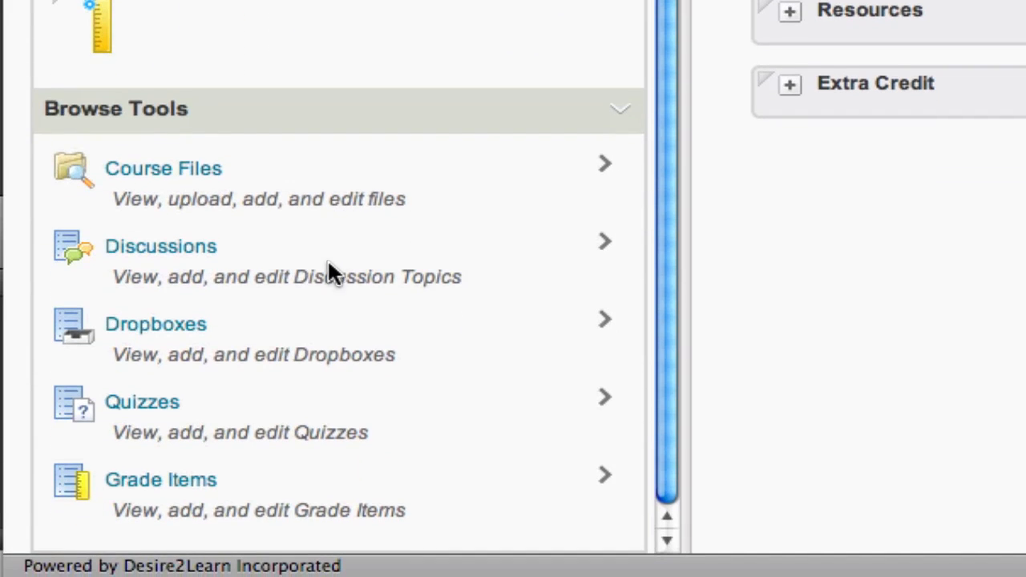
mouse_move(333, 337)
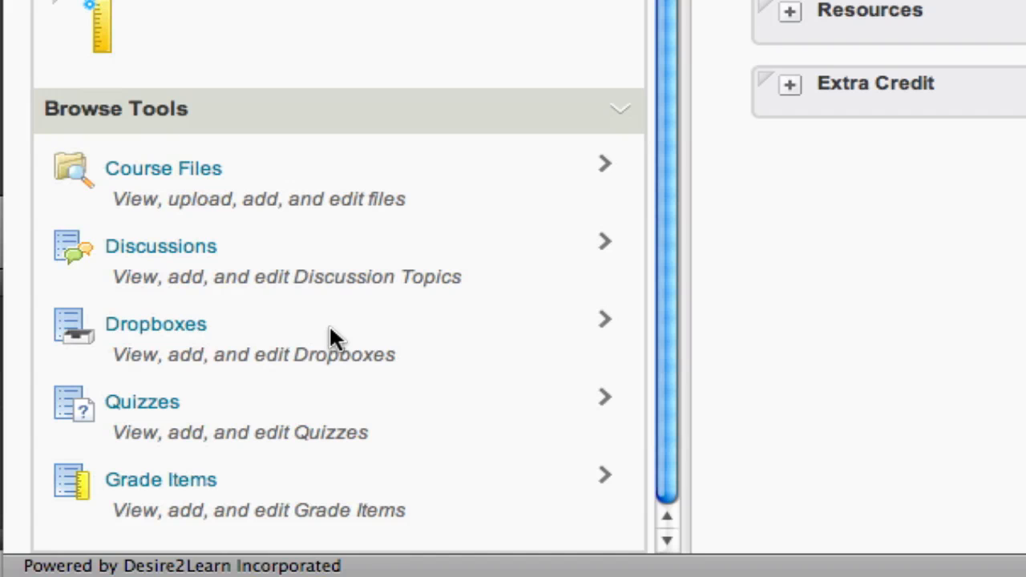
mouse_move(333, 337)
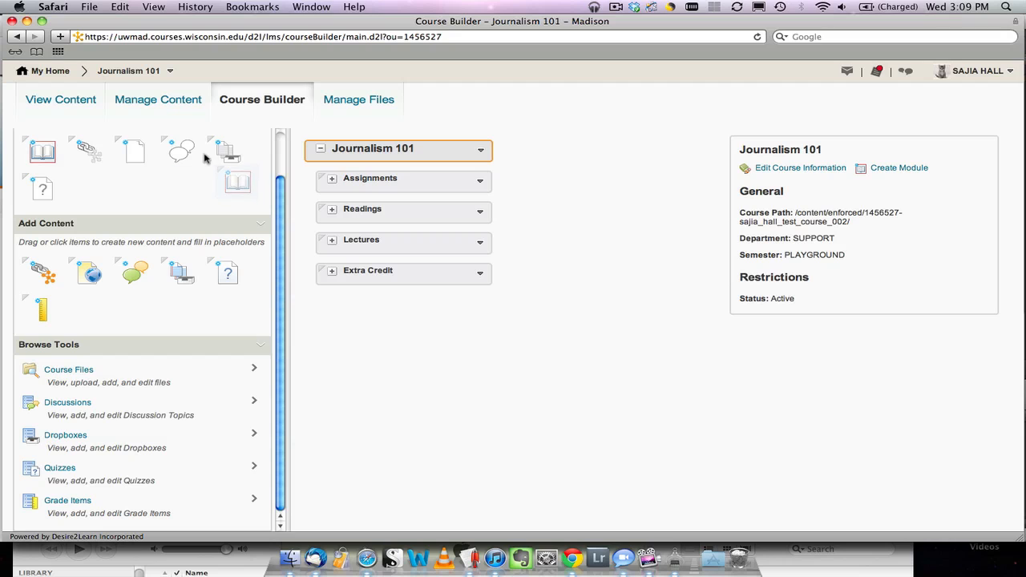
Create a module named 'Resources' in the Journalism 101 outline
left_click(899, 168)
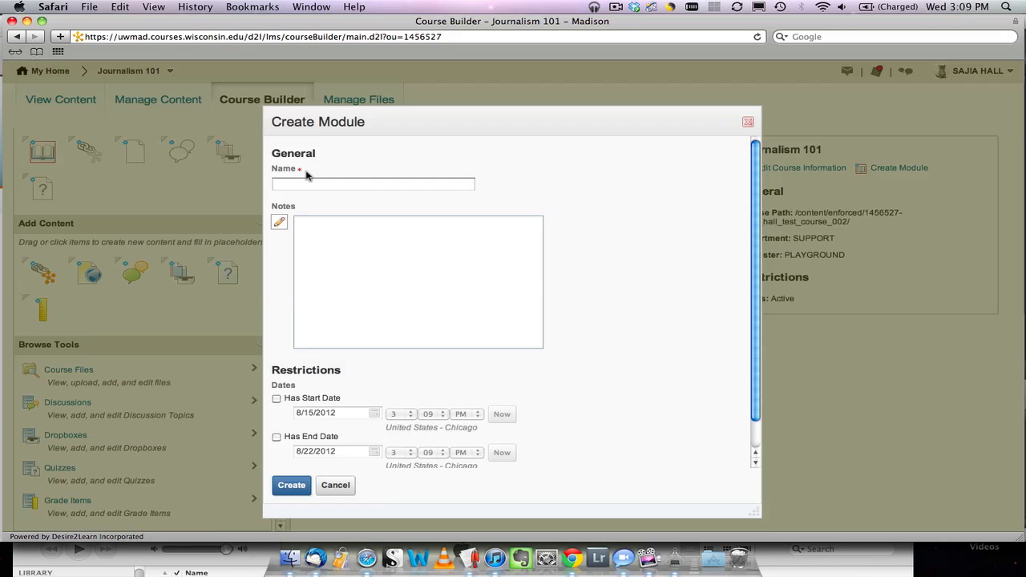
type("Resources")
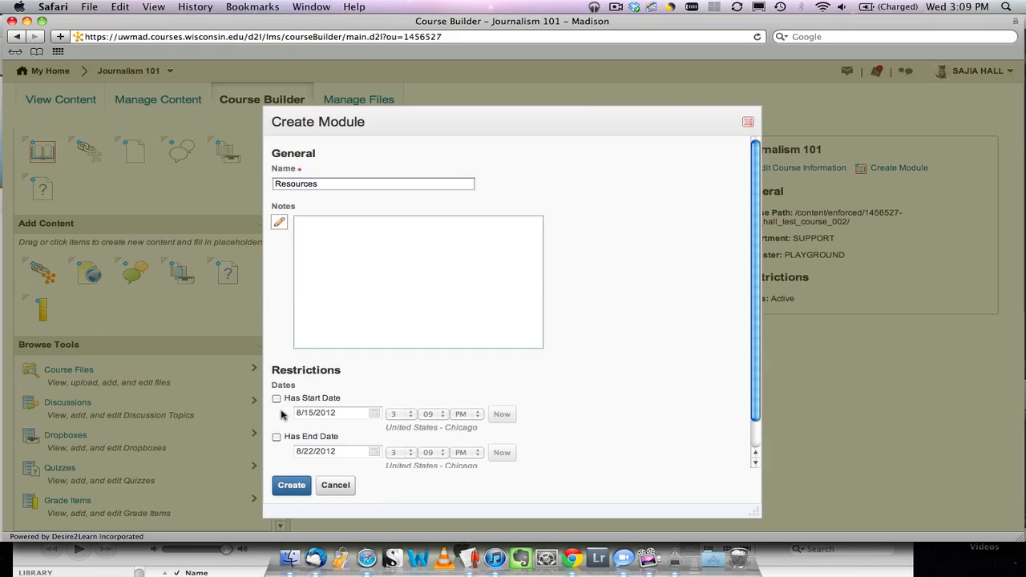
left_click(291, 485)
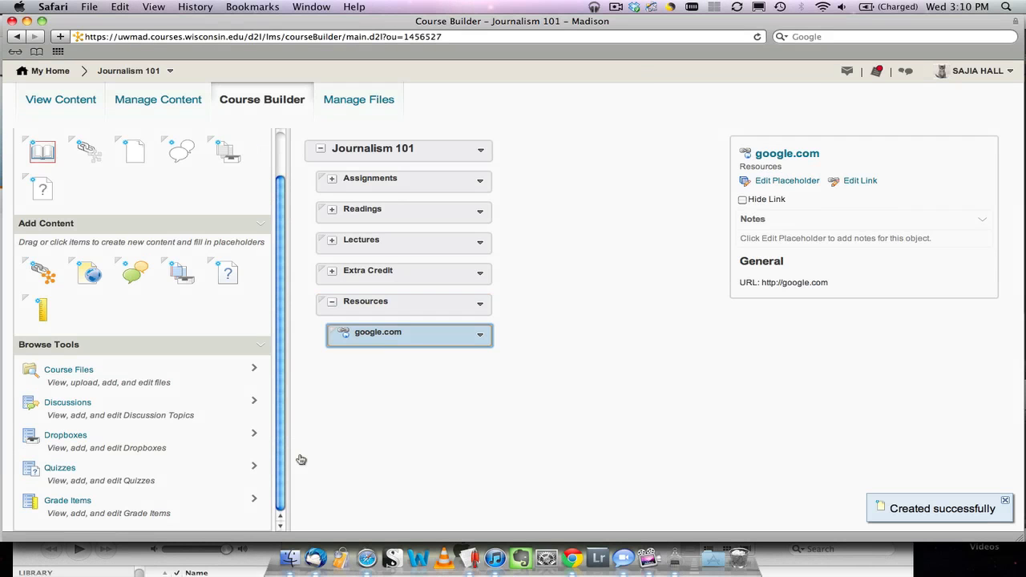
mouse_move(453, 425)
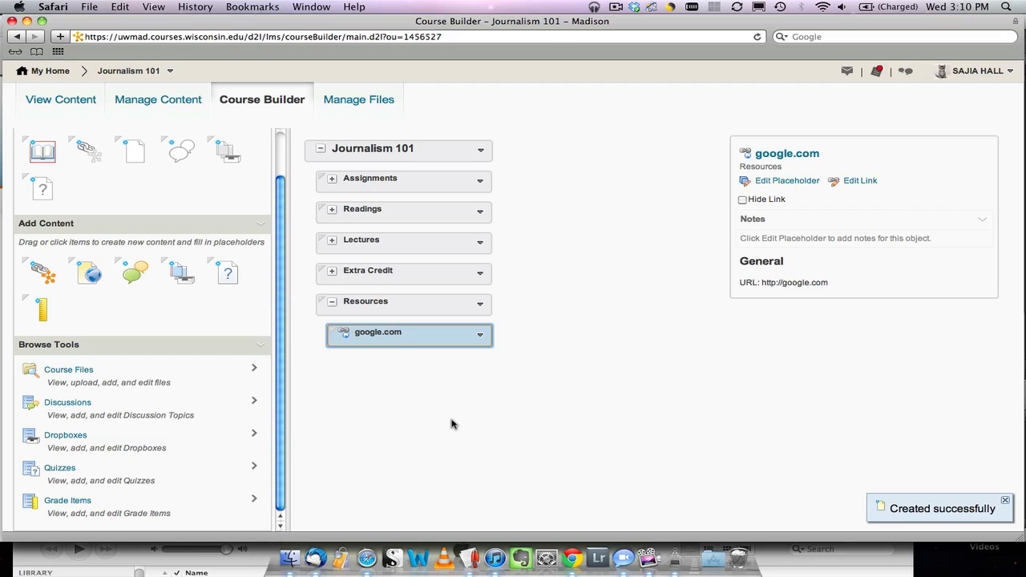